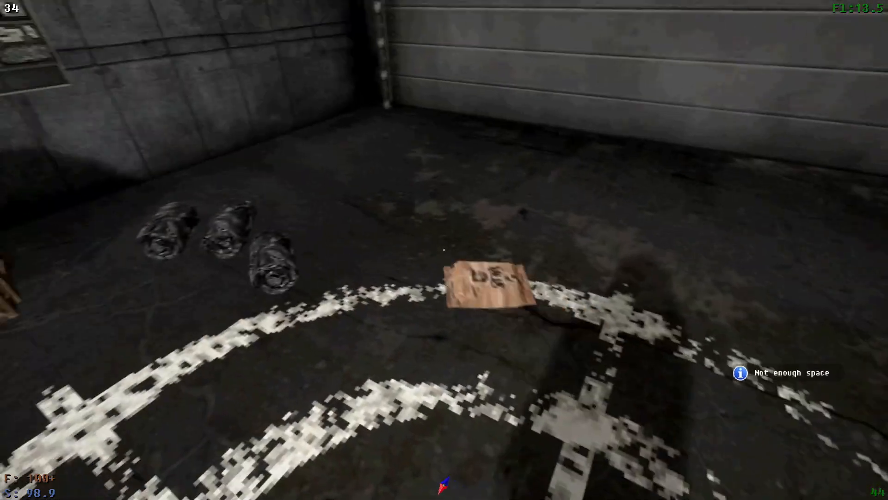
mouse_move(444, 250)
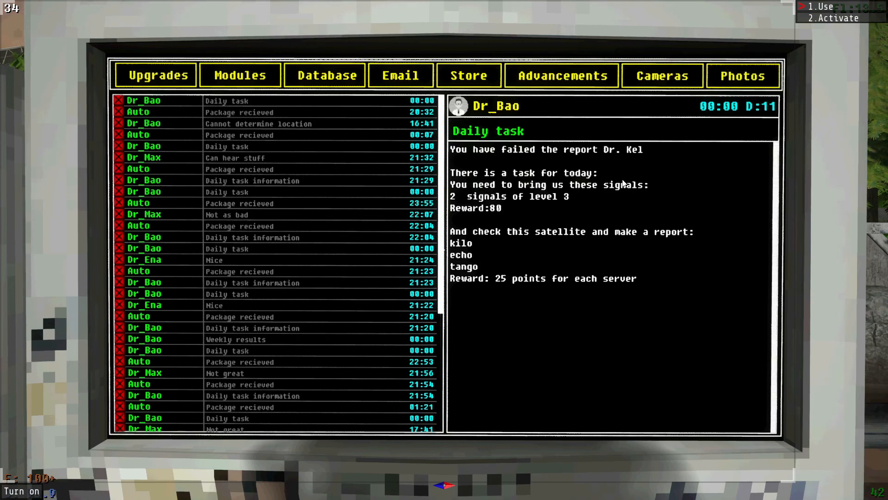
Step: Browse the store's Essentials goods without adding anything, then head to the coordinate panel
left_click(468, 75)
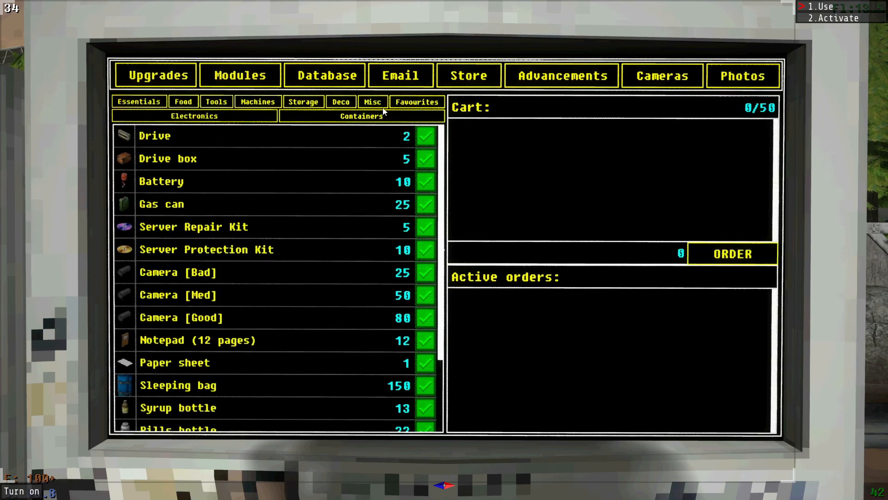
left_click(139, 102)
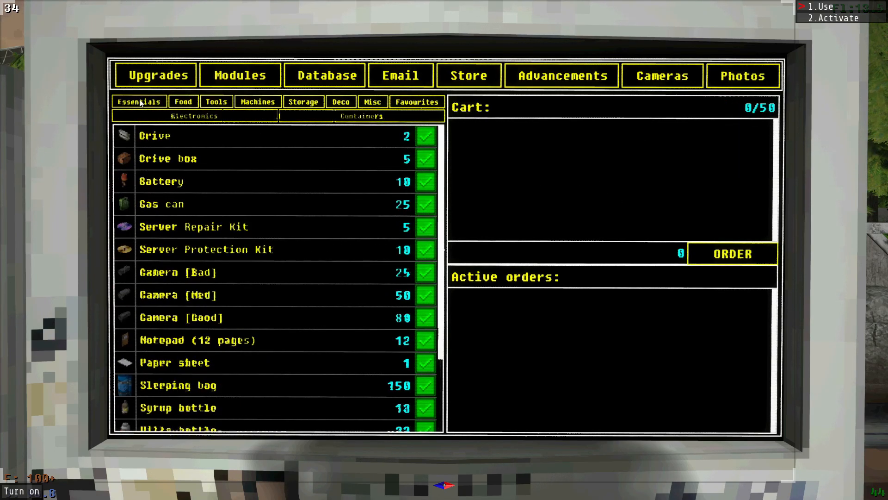
scroll("down", 3)
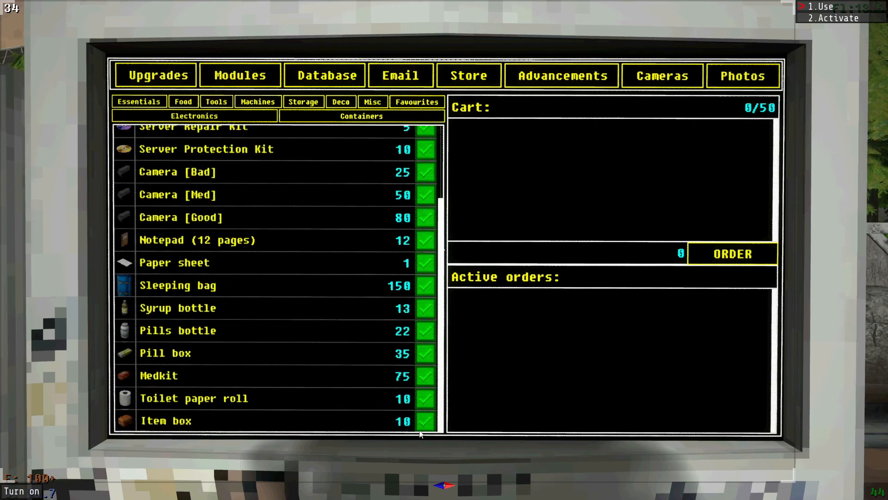
left_click(733, 253)
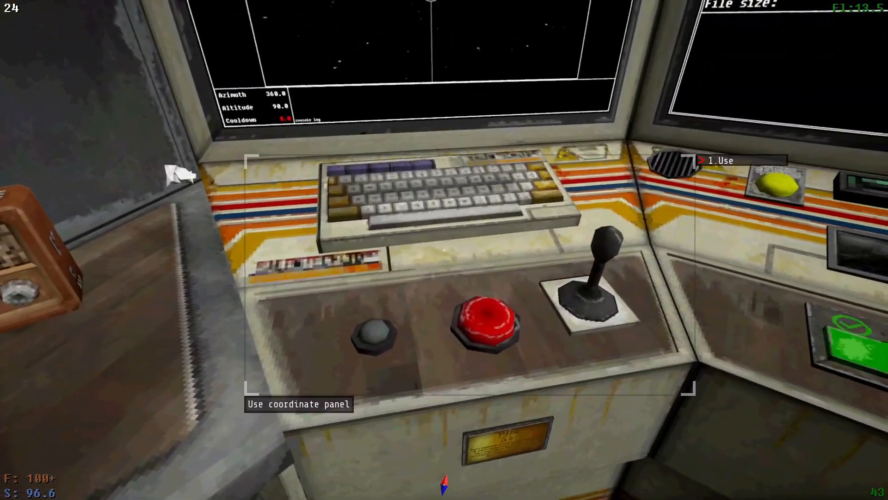
Step: Operate the coordinate panel console before returning to the garage delivery spot
left_click(298, 404)
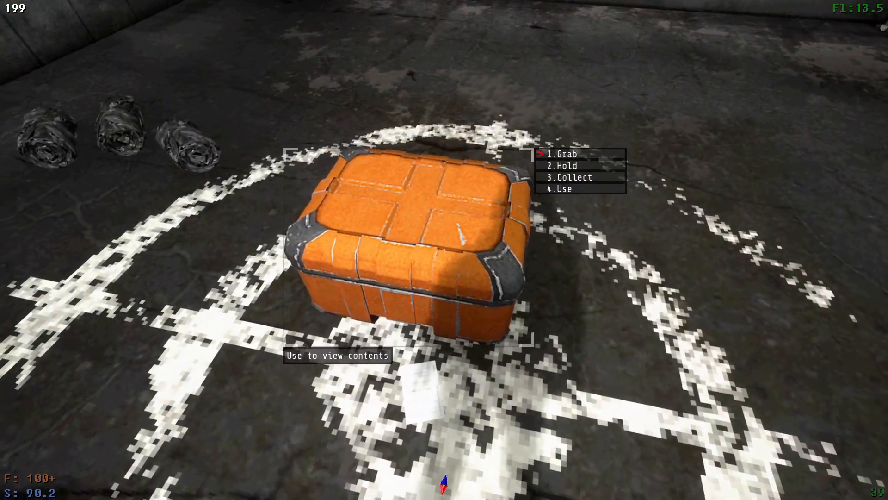
Step: Open the orange supply crate to show its contents of drives, batteries and supplies
left_click(562, 189)
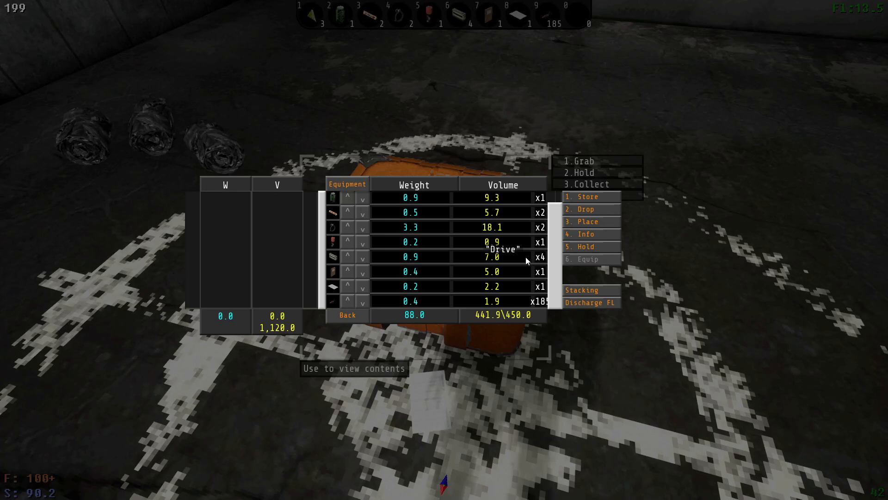
mouse_move(545, 309)
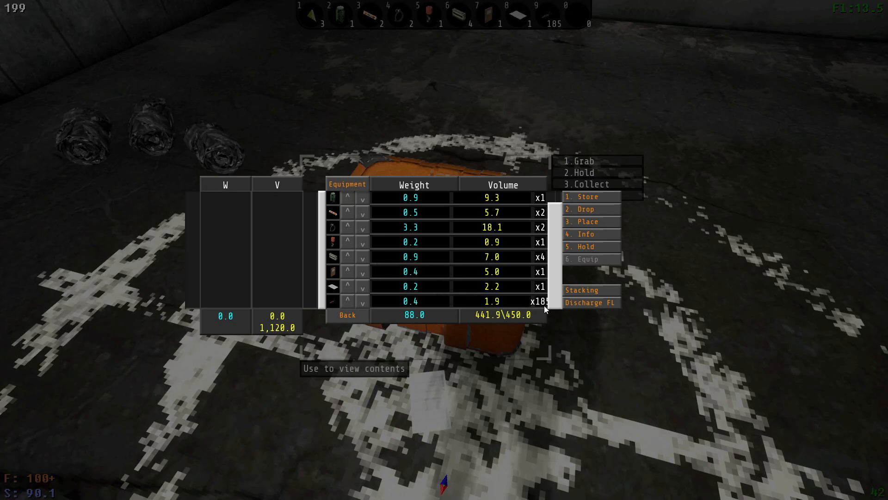
mouse_move(519, 303)
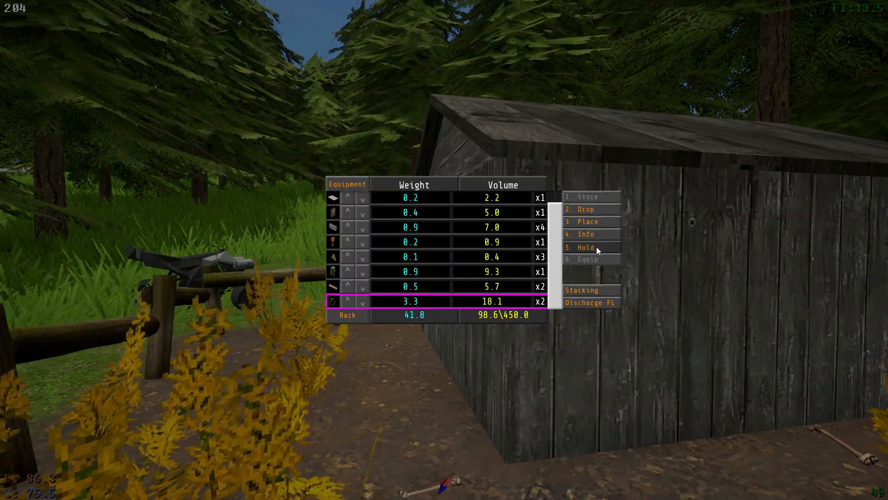
Step: Take the chosen crate item in hand before heading to the wooden scaffolding
left_click(582, 248)
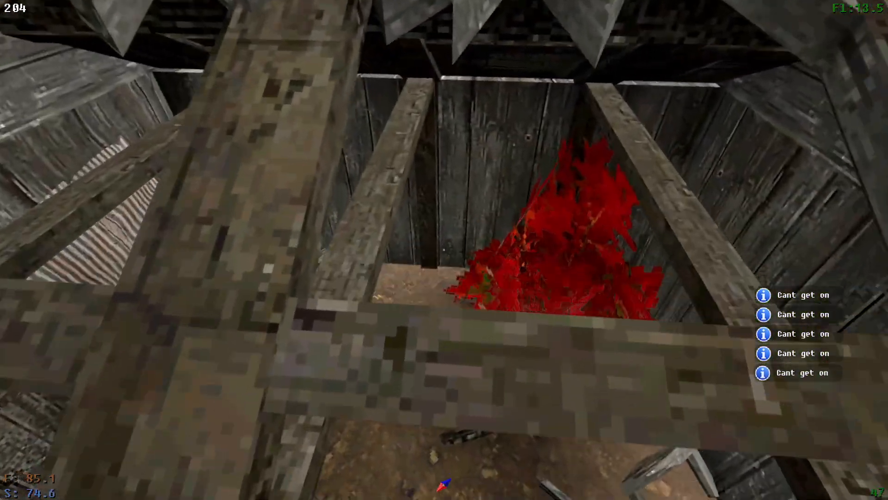
mouse_move(445, 250)
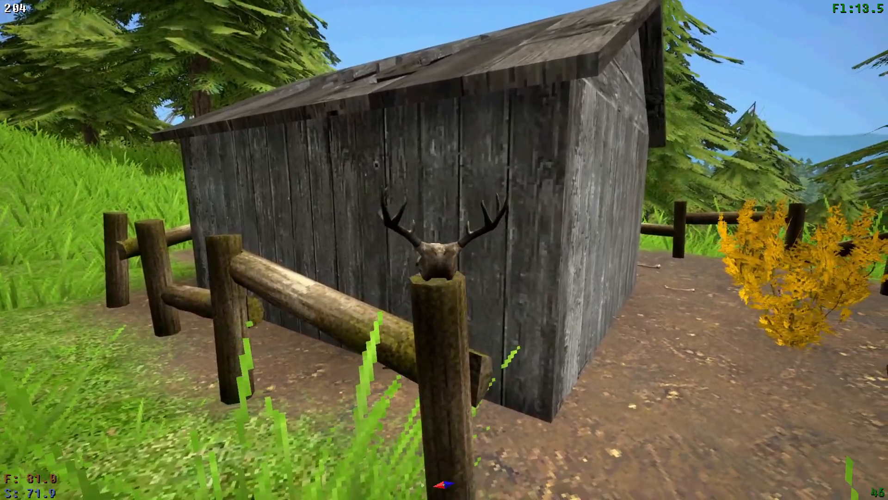
mouse_move(444, 250)
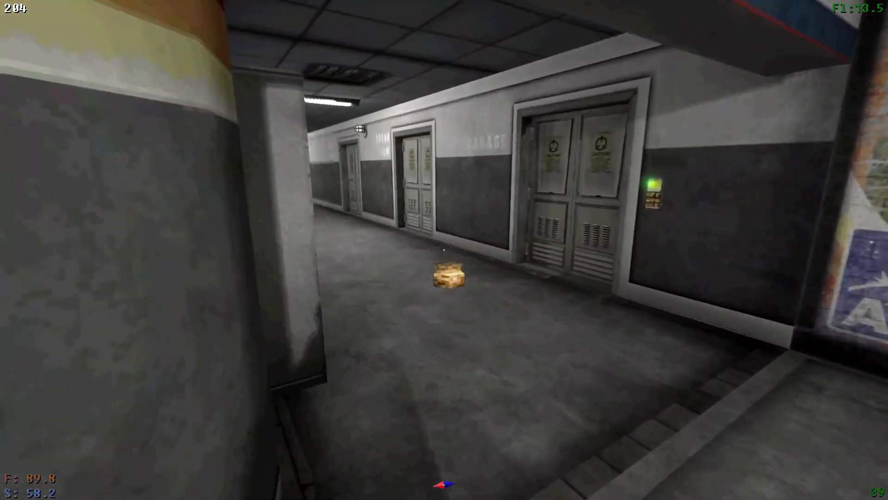
mouse_move(444, 249)
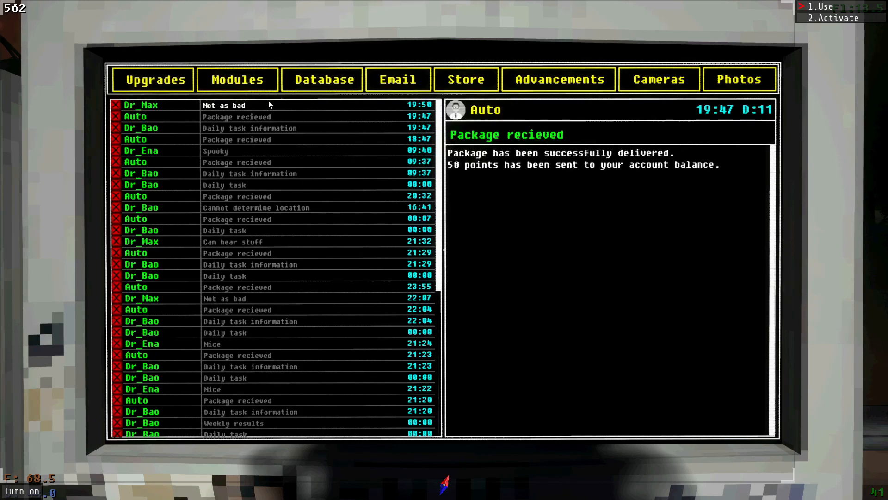
Step: Read the newest email praising the collected data, then switch to the store catalogue
left_click(224, 105)
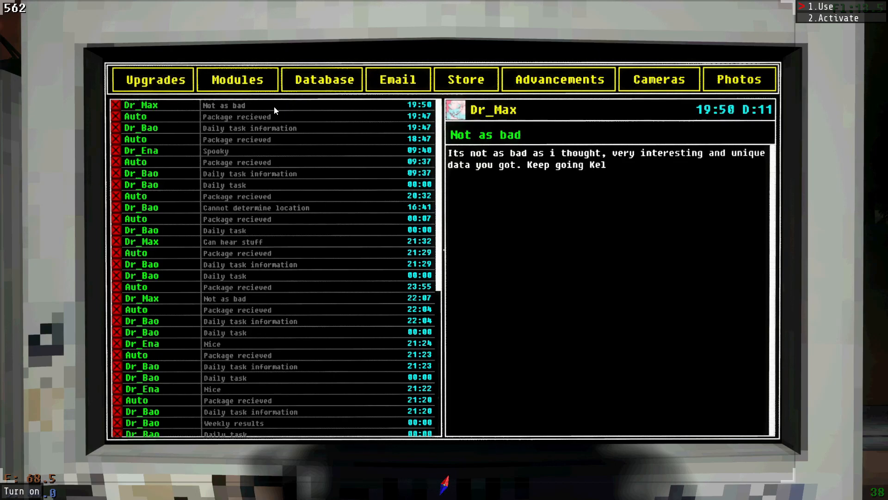
left_click(466, 79)
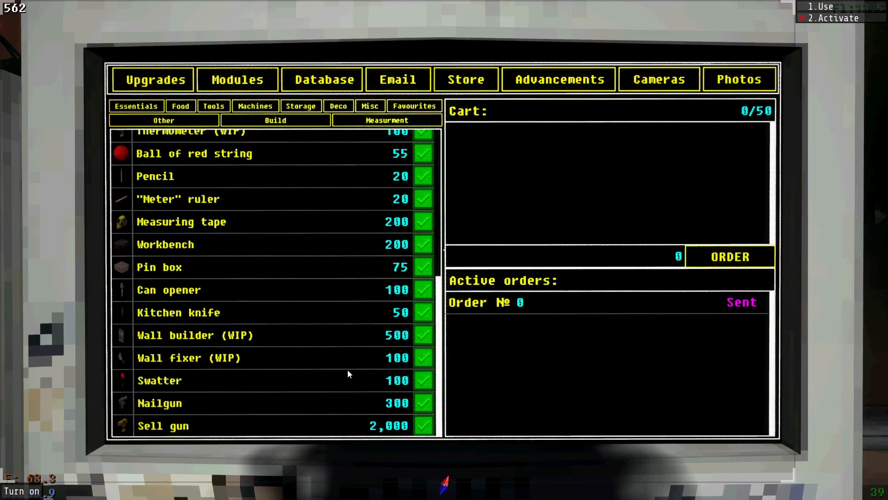
mouse_move(350, 362)
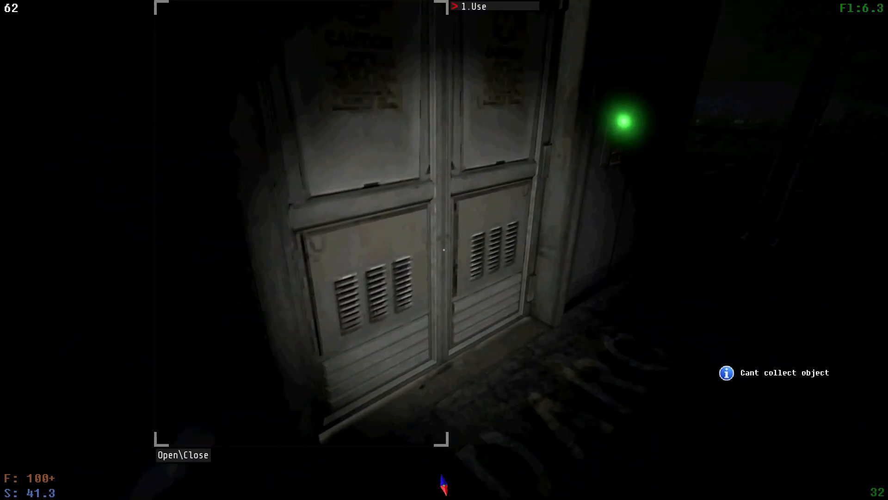
Step: Open the dark double doors leading to the drone terminal area
left_click(444, 250)
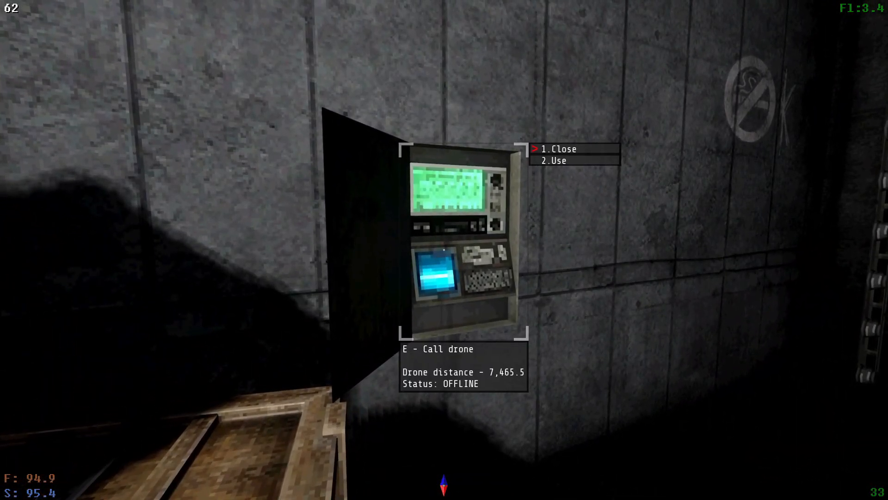
Step: Use the wall drone terminal, then bring up the base computer's Upgrades page
left_click(559, 148)
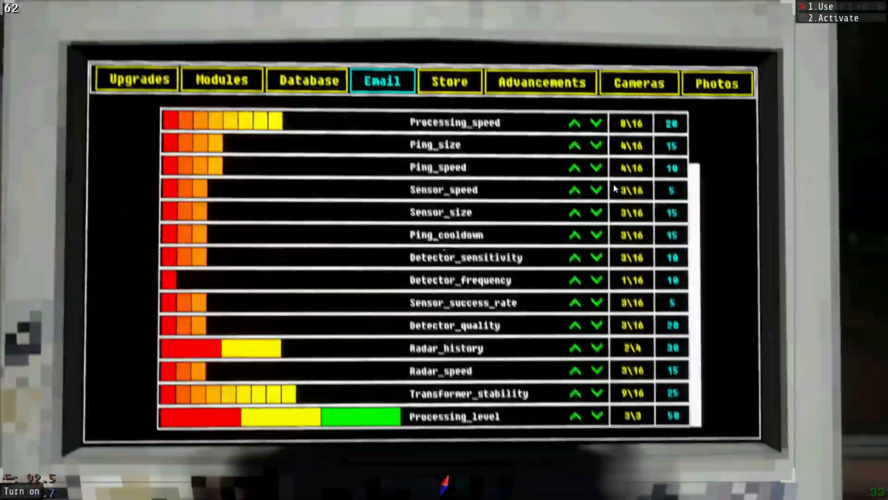
left_click(401, 77)
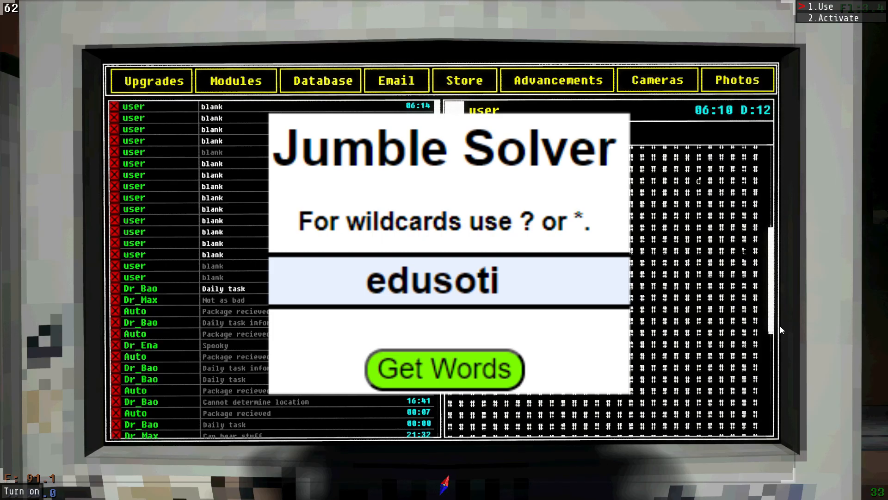
Step: Interact with the base computer screen while the Jumble Solver shows edusoti
left_click(445, 369)
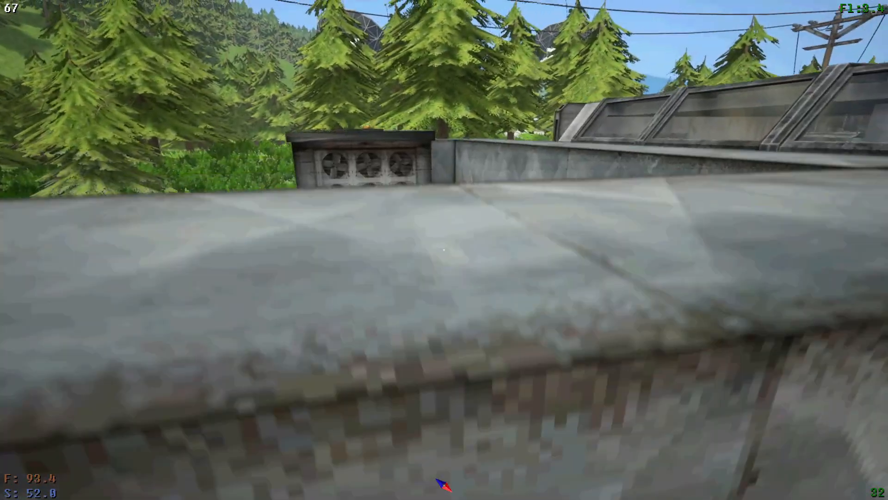
mouse_move(444, 243)
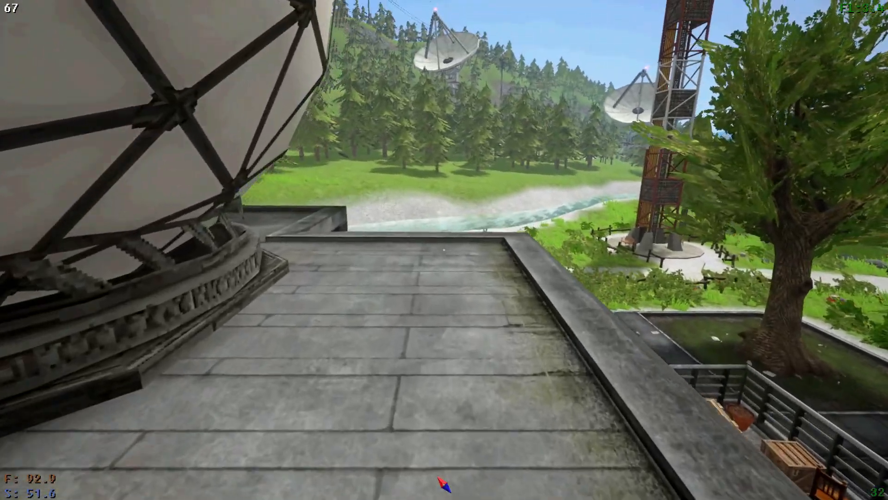
mouse_move(444, 250)
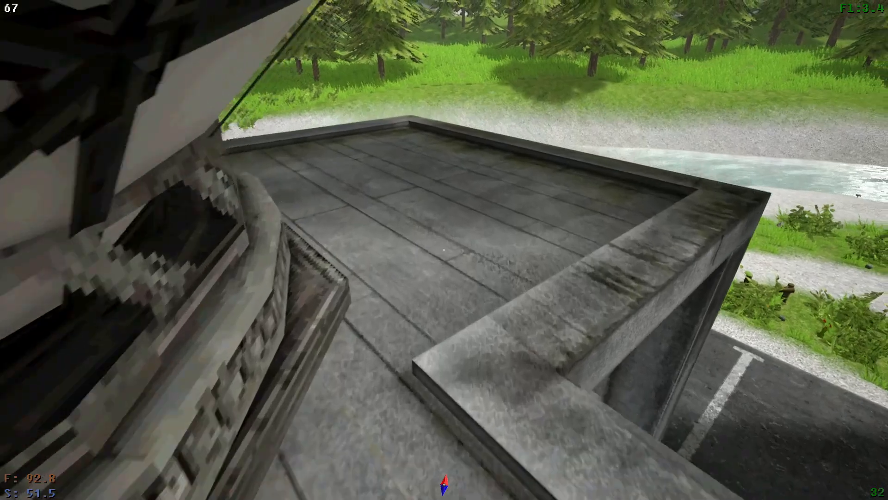
mouse_move(444, 250)
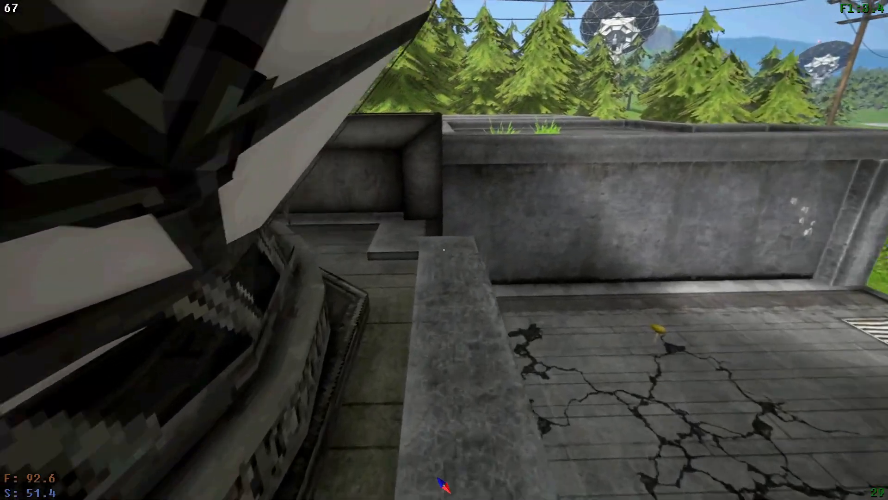
mouse_move(444, 250)
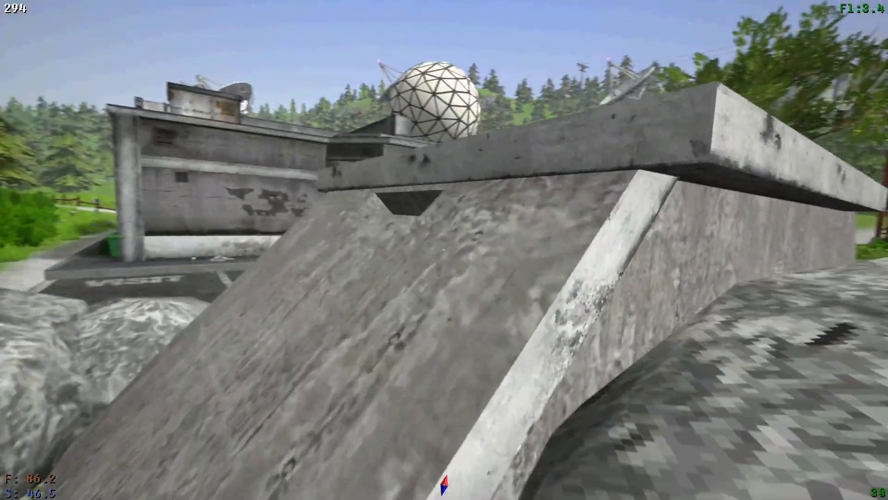
mouse_move(445, 250)
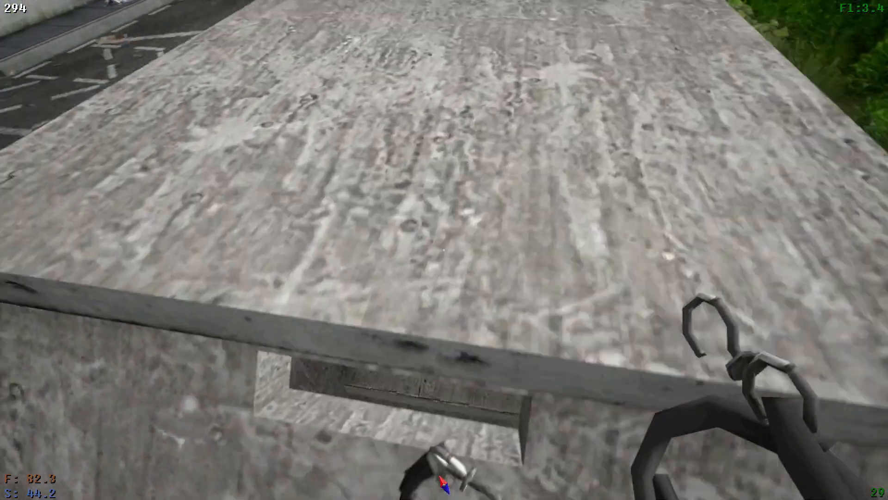
mouse_move(444, 250)
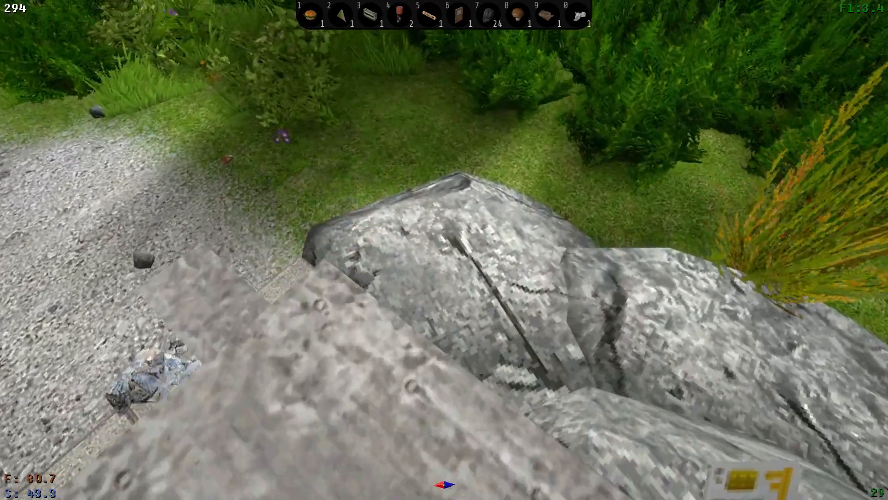
mouse_move(444, 227)
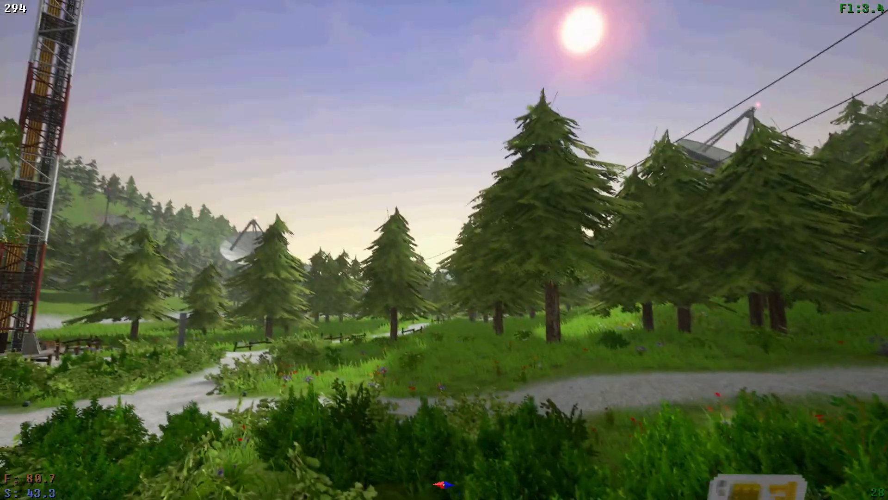
mouse_move(444, 250)
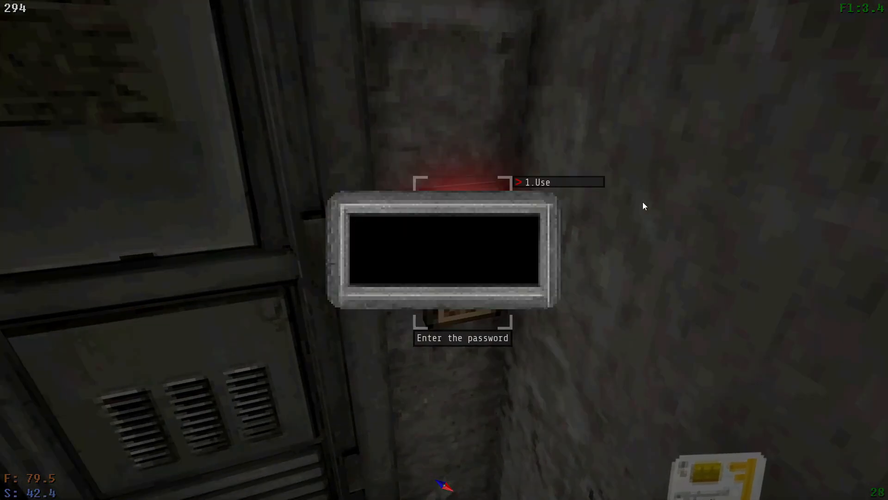
Step: Walk out past the utility boxes to the parking lot beside the base
type("1111")
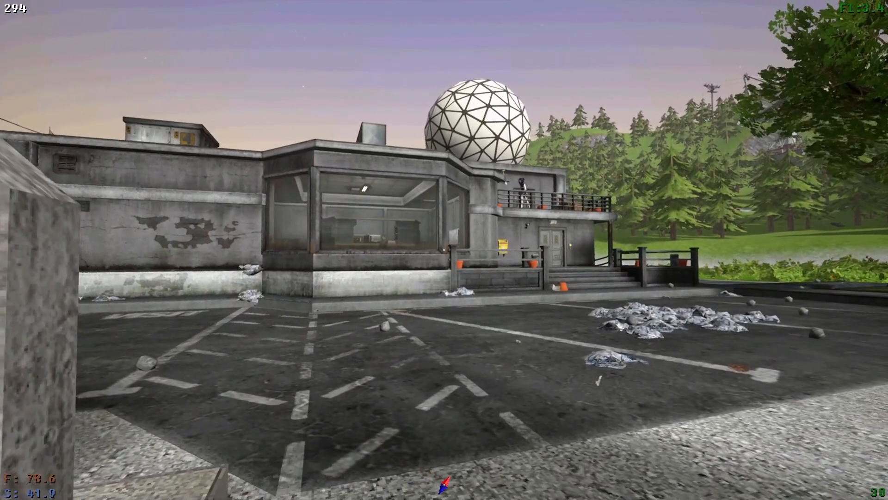
mouse_move(444, 250)
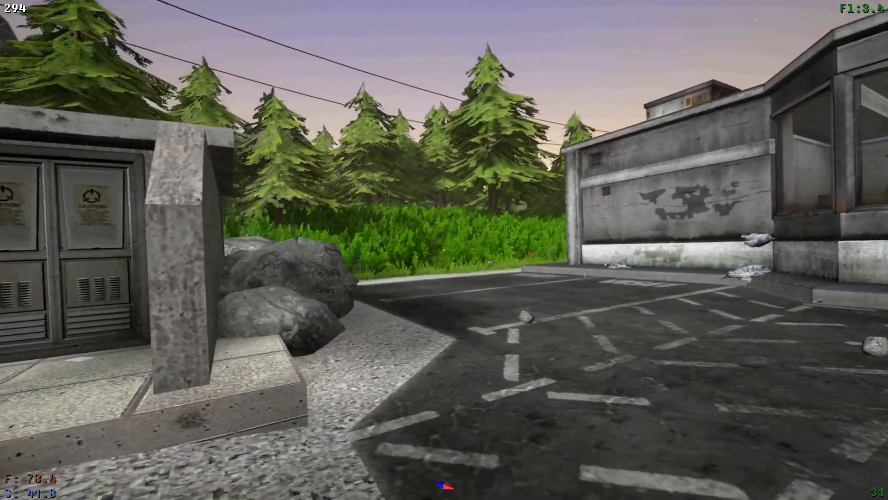
mouse_move(444, 250)
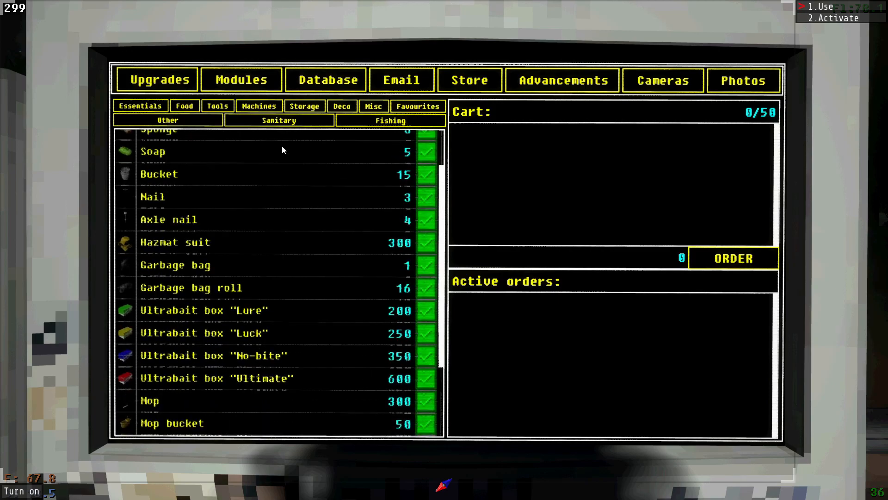
Step: Add the pineapple pizza, battery and coffee machine to the cart, totalling 250
left_click(258, 106)
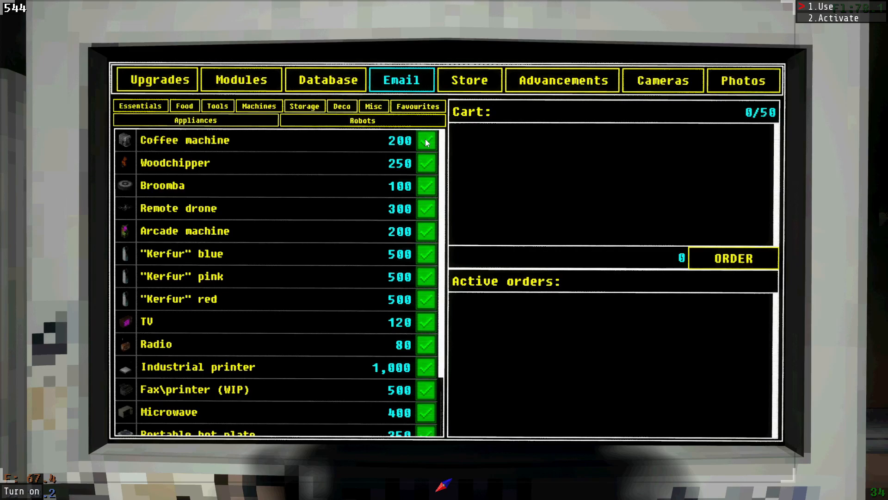
left_click(426, 141)
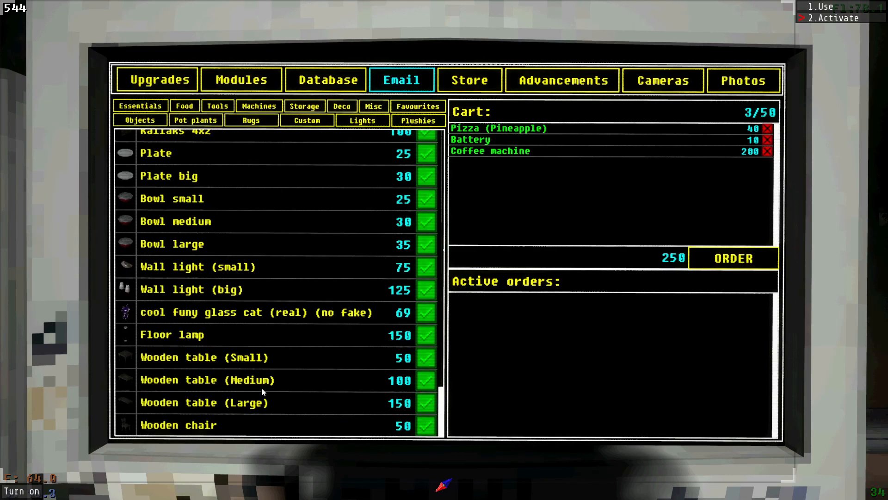
mouse_move(176, 355)
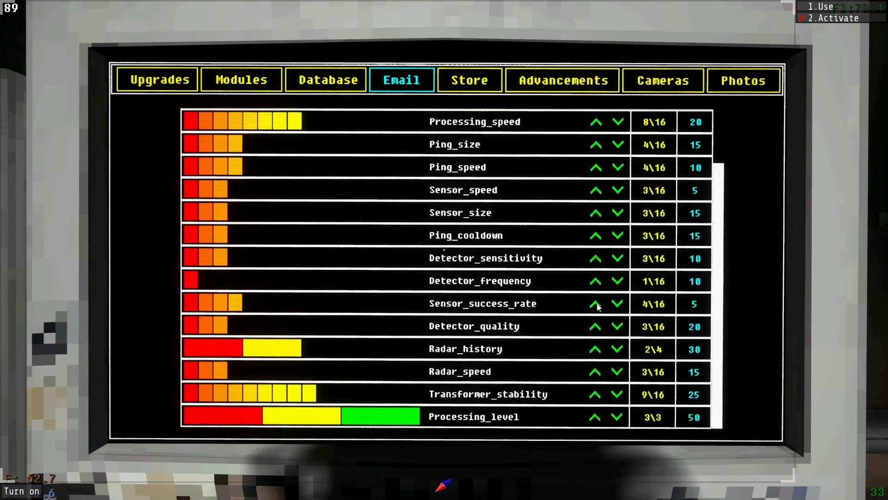
Step: Buy upgrades: Sensor_success_rate twice to 8/16, Detector_quality to 4/16, Transformer_stability to 10/16
left_click(595, 304)
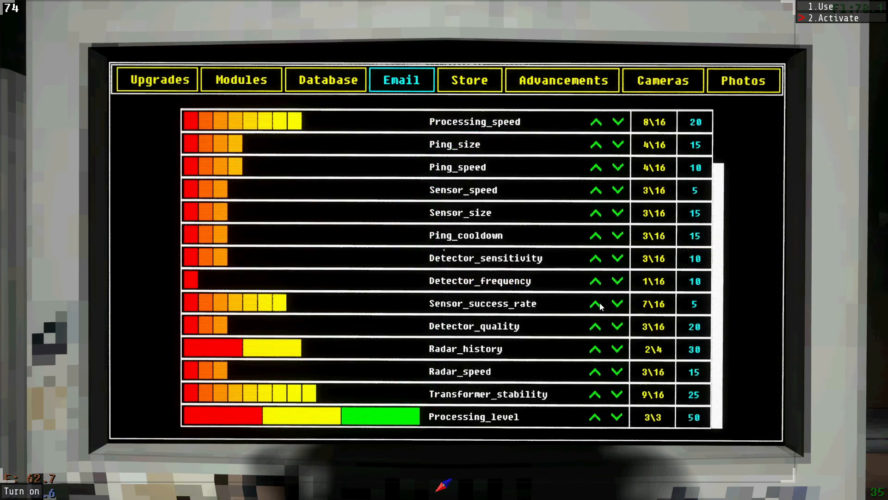
left_click(595, 303)
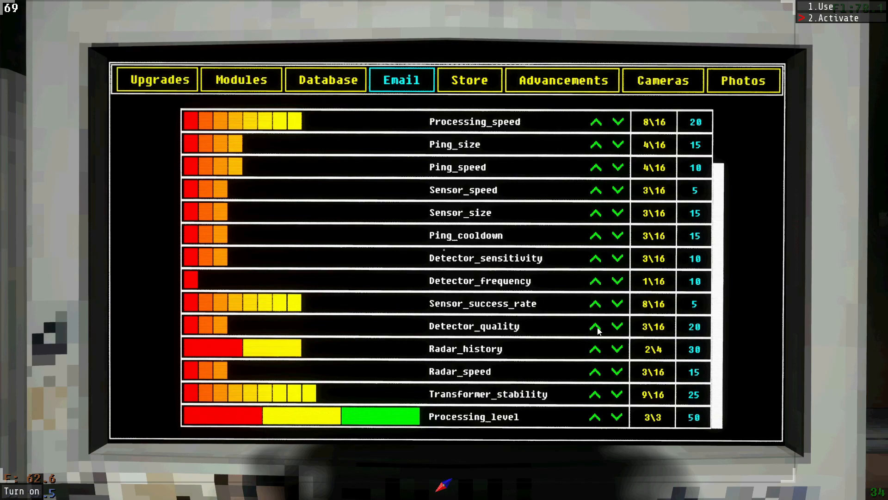
left_click(595, 326)
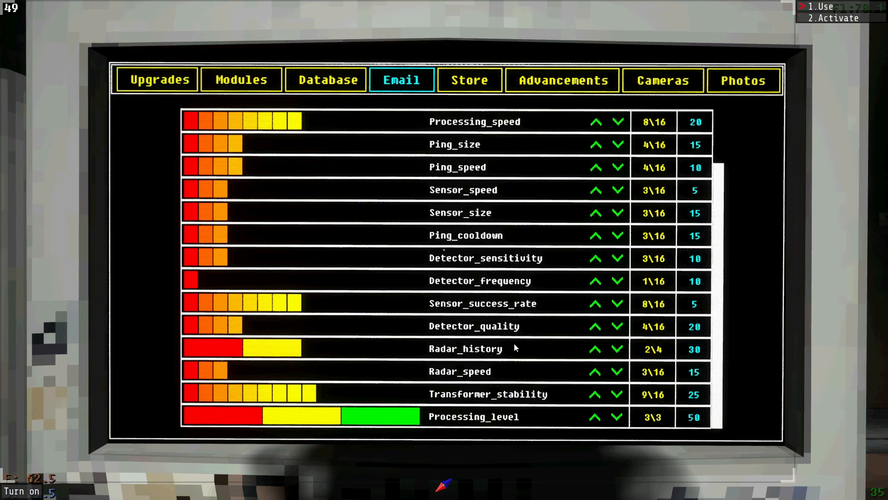
left_click(595, 394)
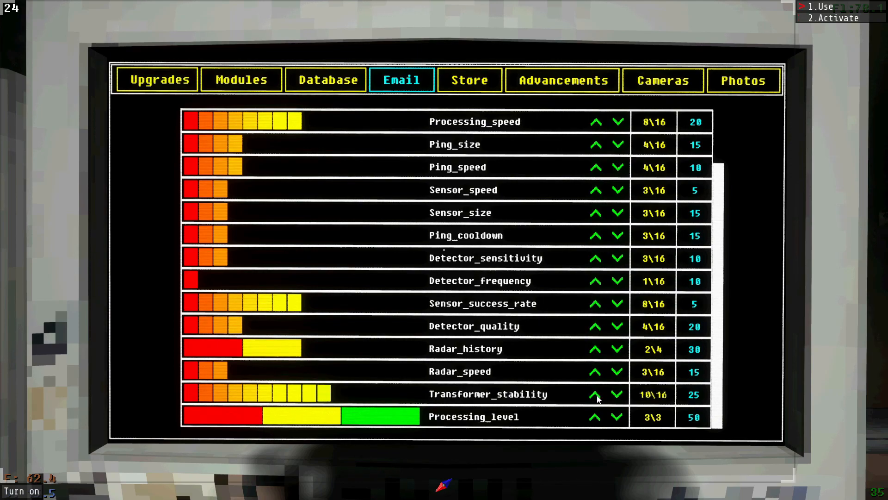